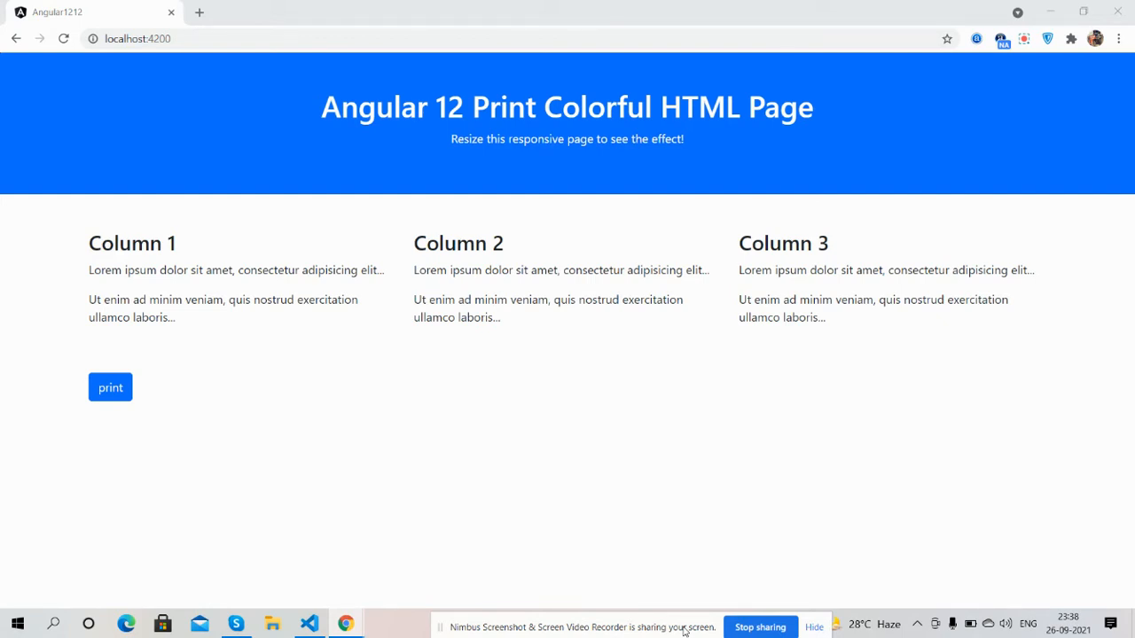
pyautogui.moveTo(699, 315)
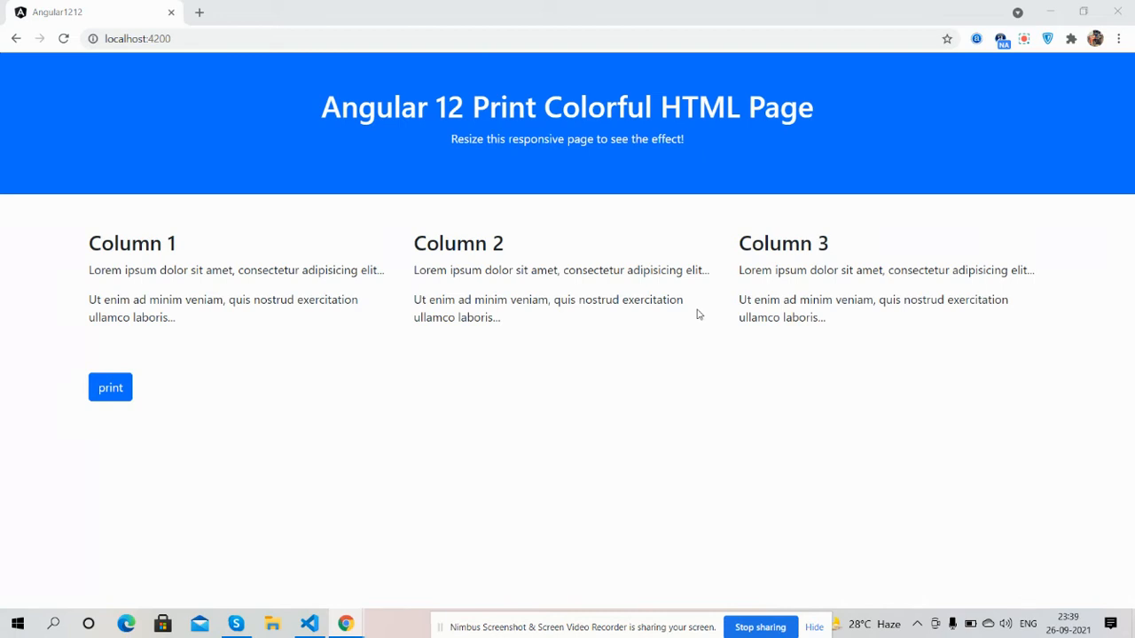
pyautogui.moveTo(337, 433)
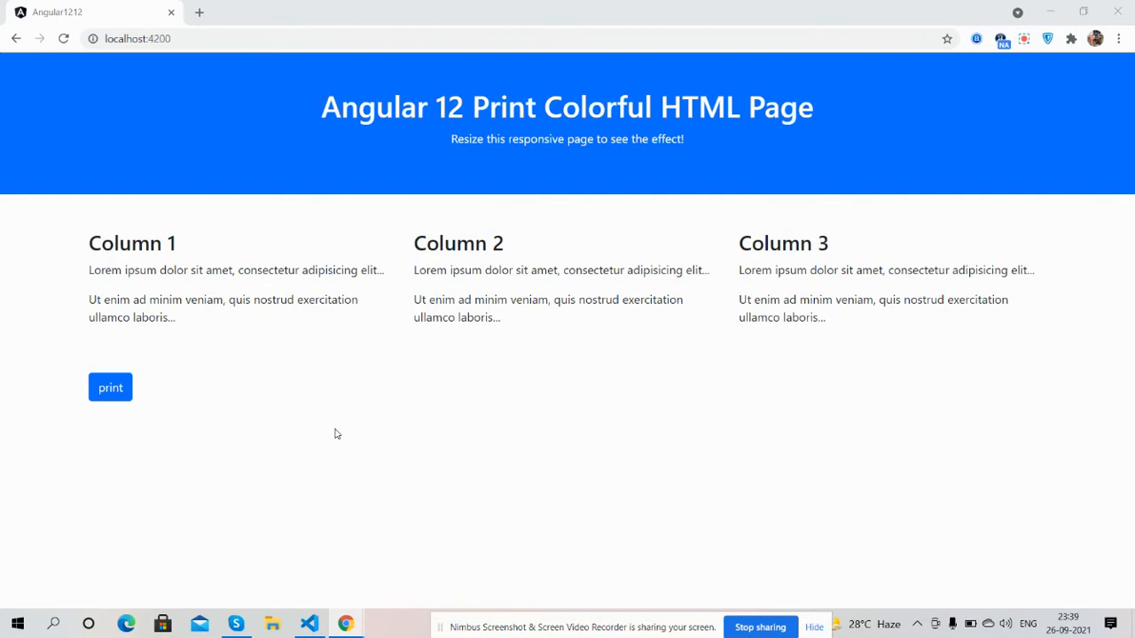
pyautogui.moveTo(110, 387)
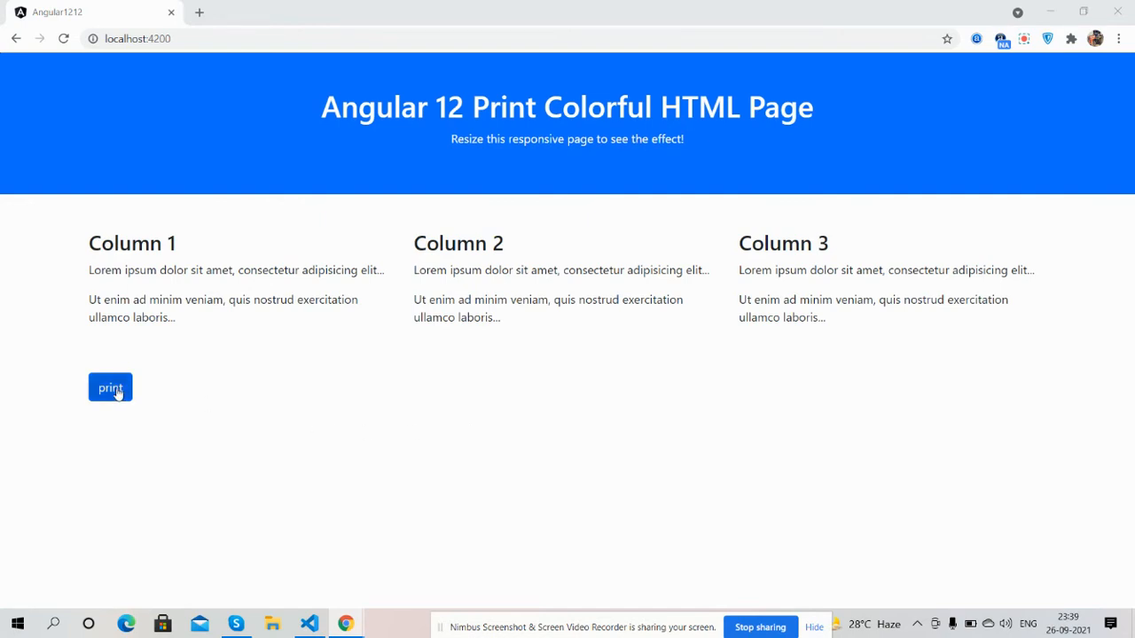
pyautogui.moveTo(160, 252)
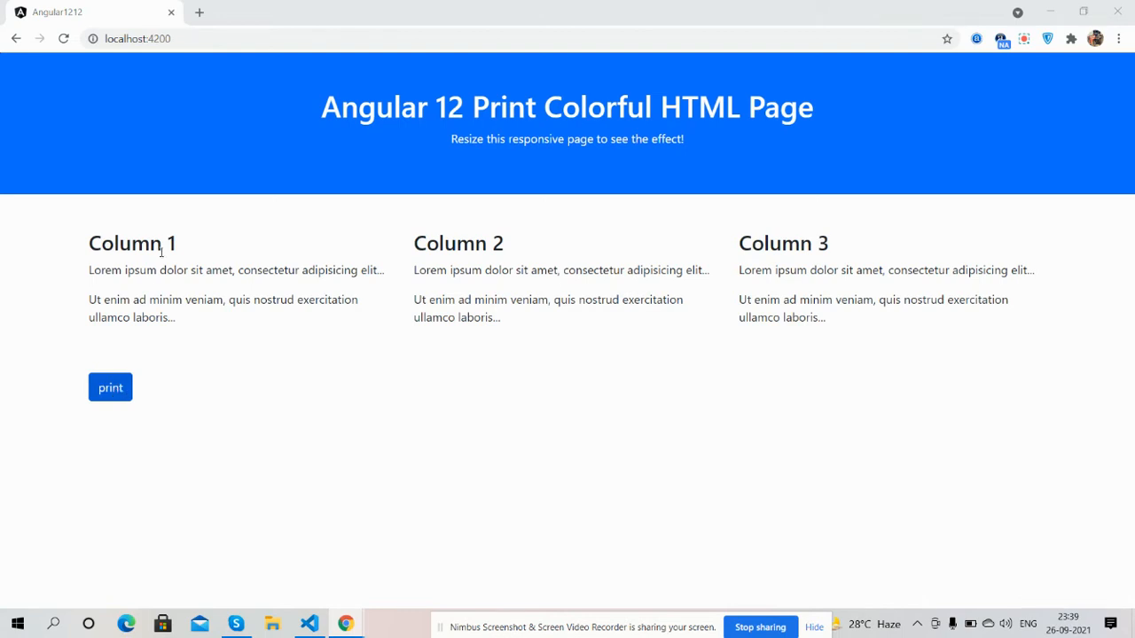
pyautogui.moveTo(282, 149)
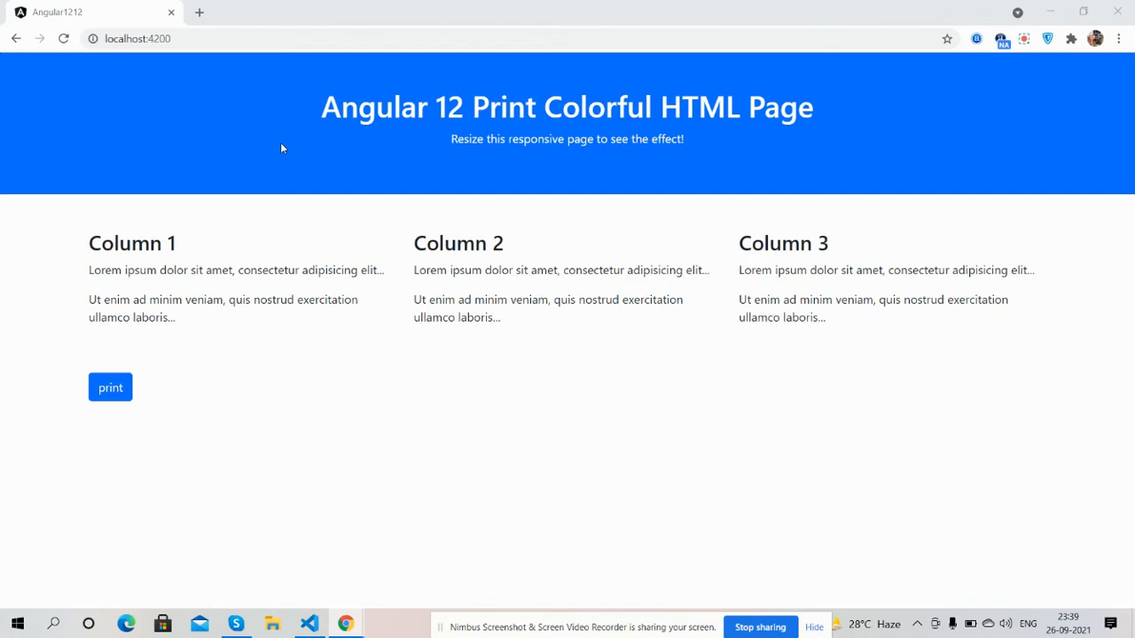
pyautogui.moveTo(133, 344)
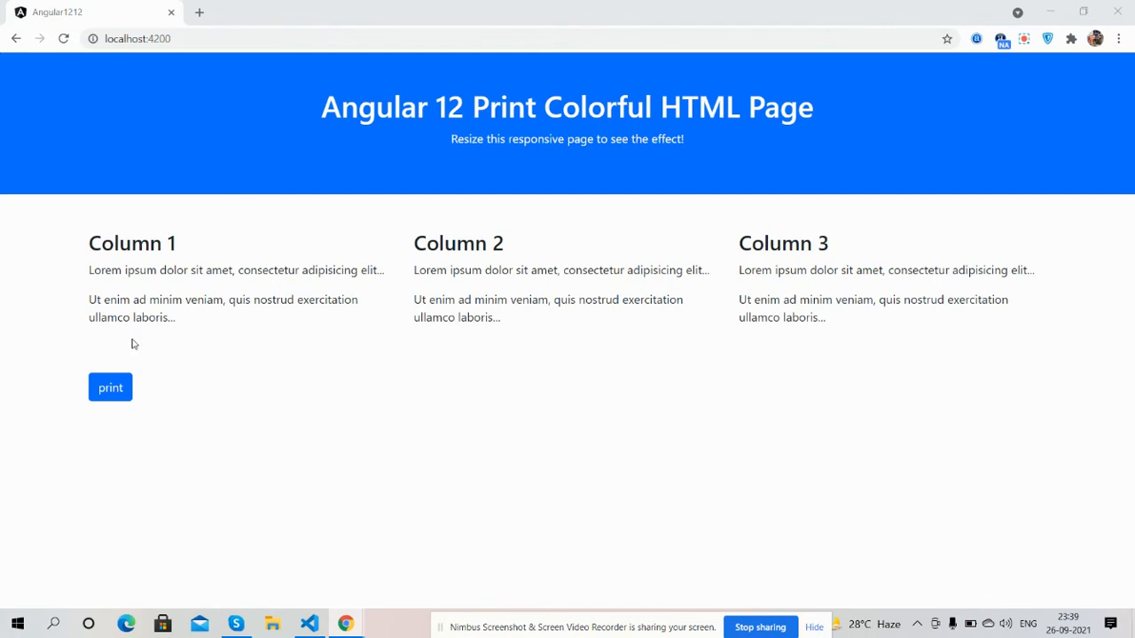
pyautogui.moveTo(110, 387)
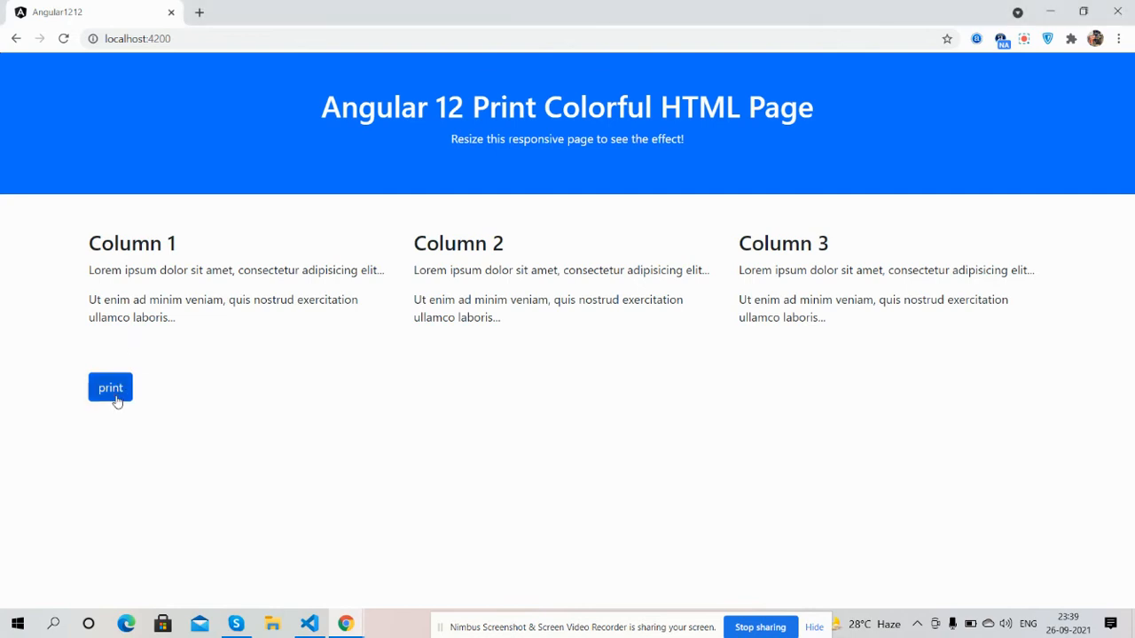
# - Preview the Angular page for printing with all pages selected, then dismiss the dialog
pyautogui.click(110, 387)
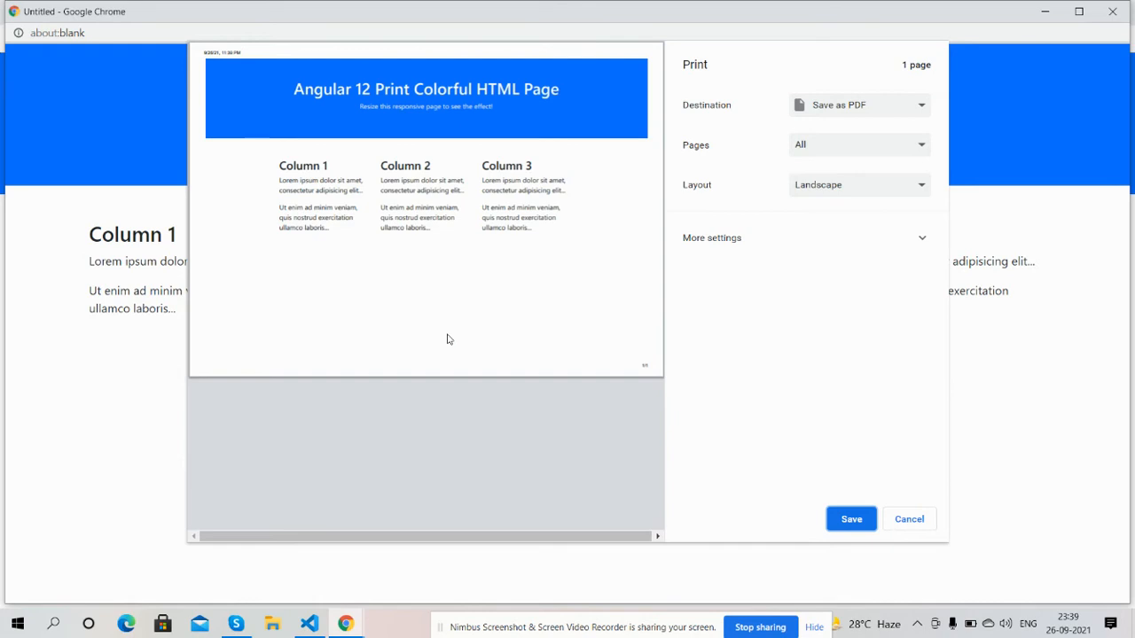
pyautogui.moveTo(495, 319)
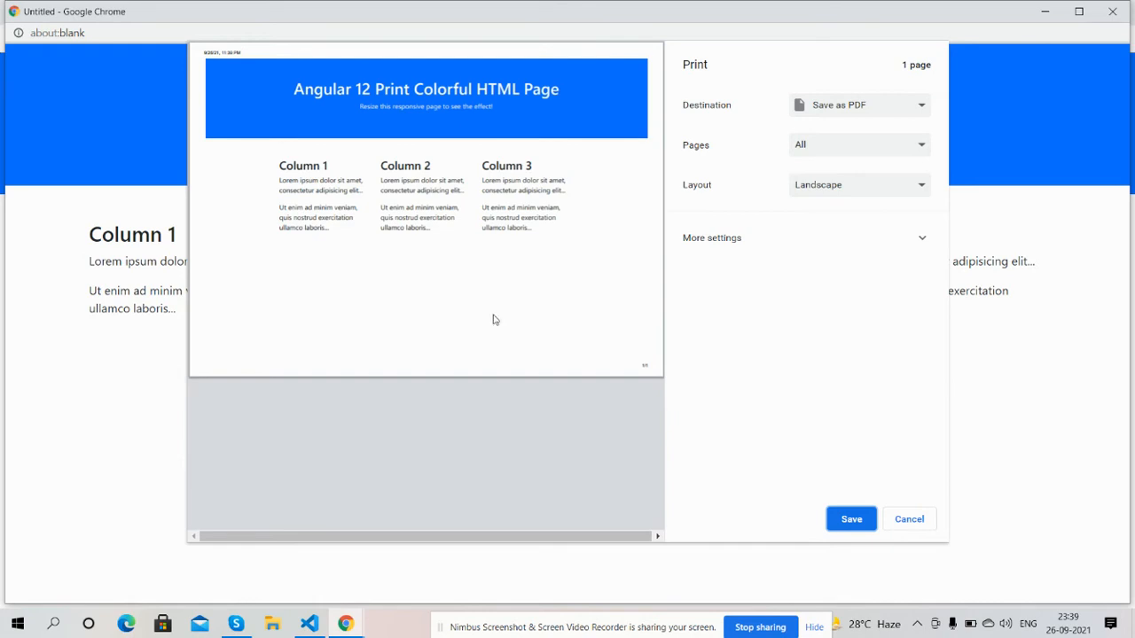
pyautogui.click(859, 145)
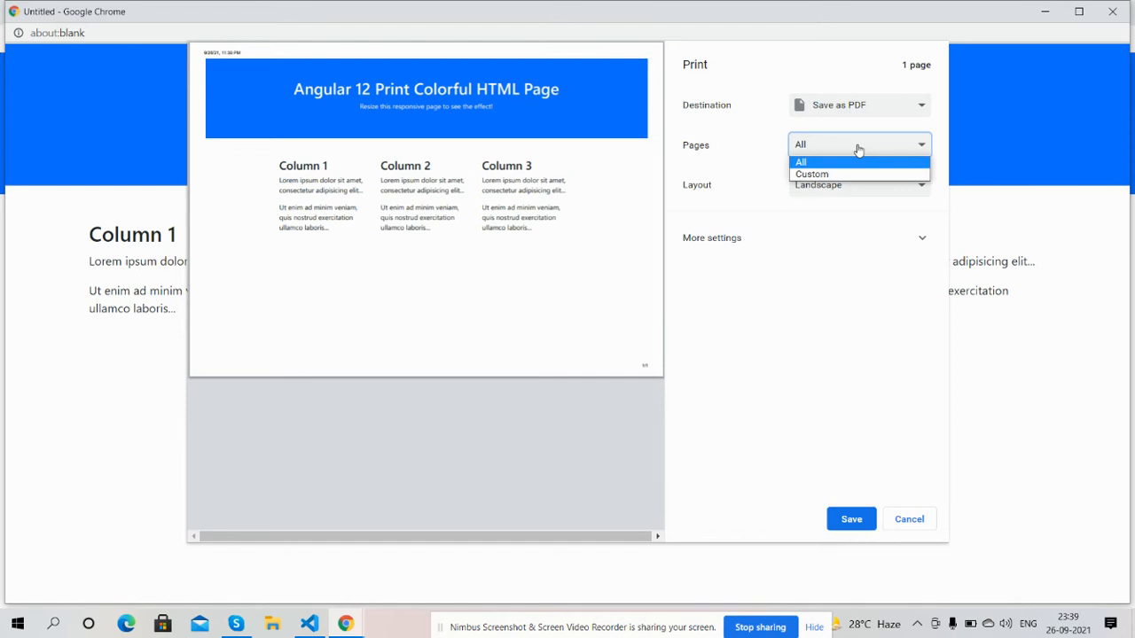
pyautogui.click(800, 162)
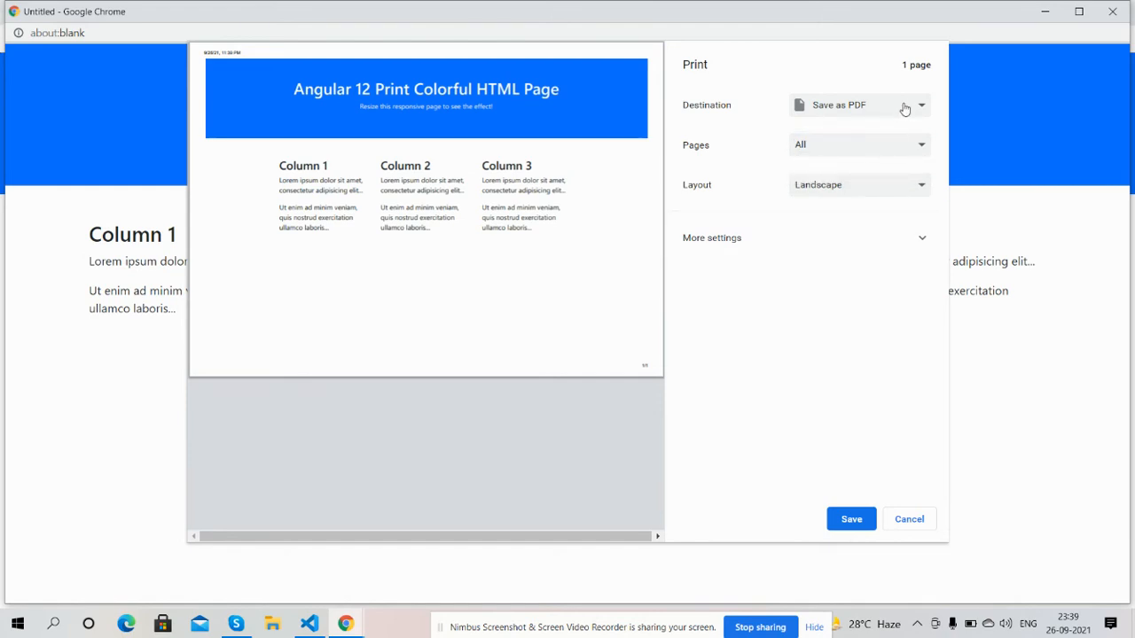
pyautogui.moveTo(871, 254)
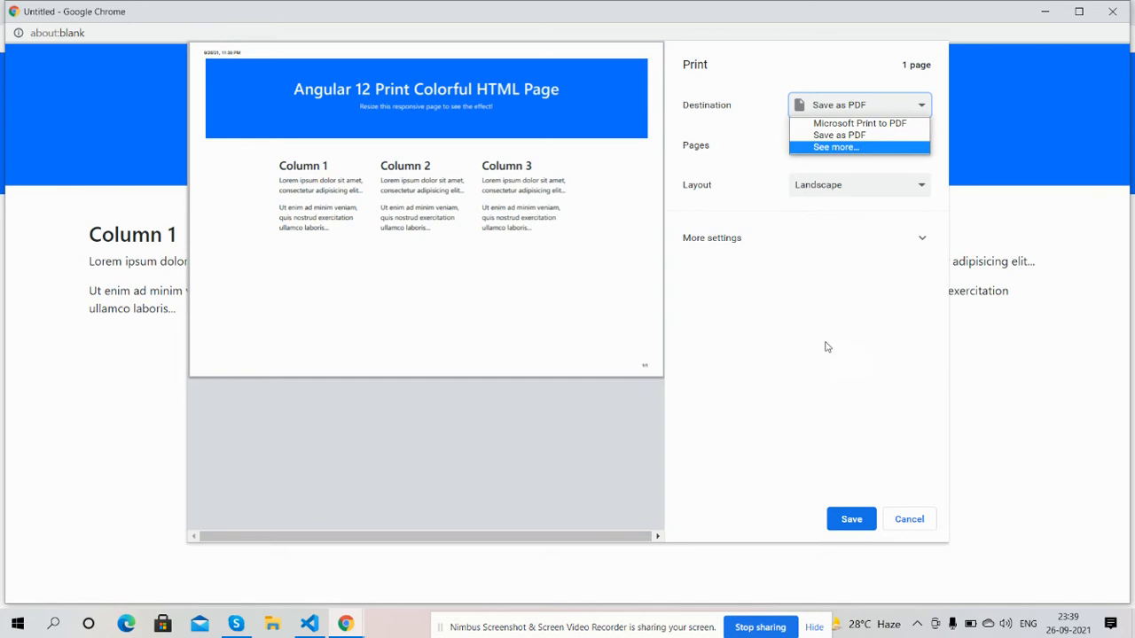
pyautogui.click(908, 518)
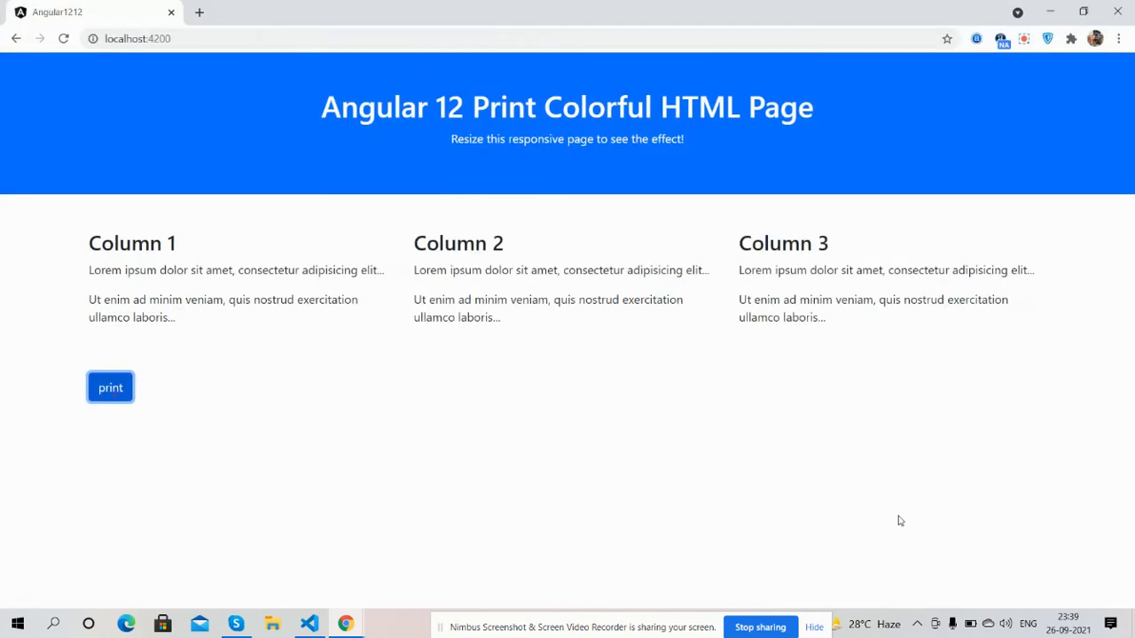
pyautogui.moveTo(110, 387)
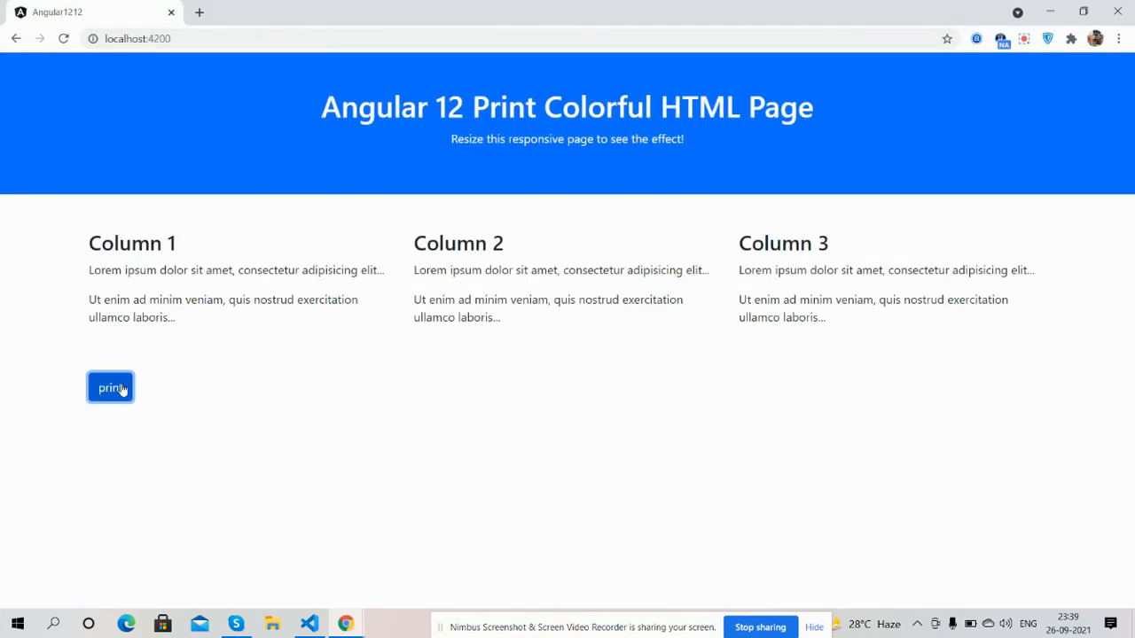
# - Re-check the preview's zoom and reopen it showing the one-page landscape Save as PDF view
pyautogui.click(110, 386)
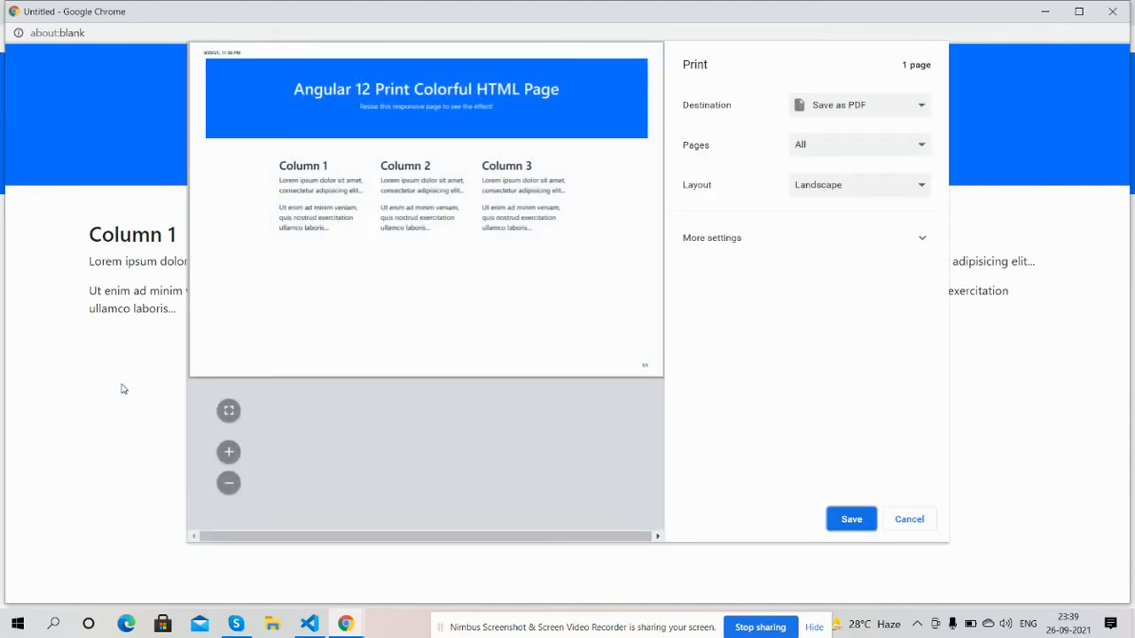
pyautogui.moveTo(229, 412)
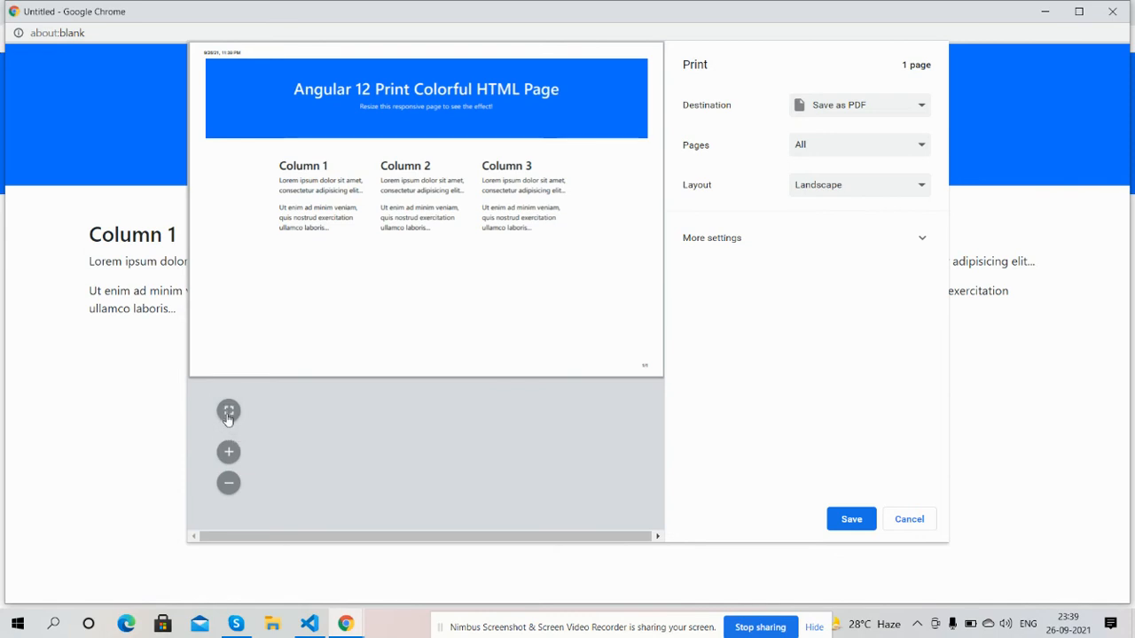
pyautogui.moveTo(229, 452)
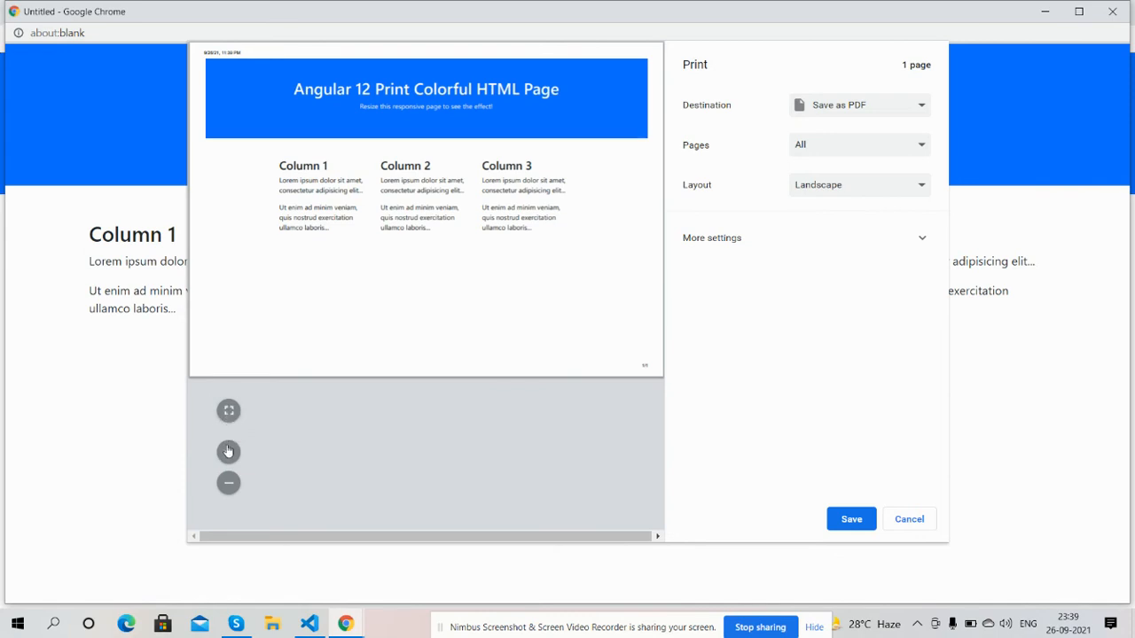
pyautogui.click(228, 452)
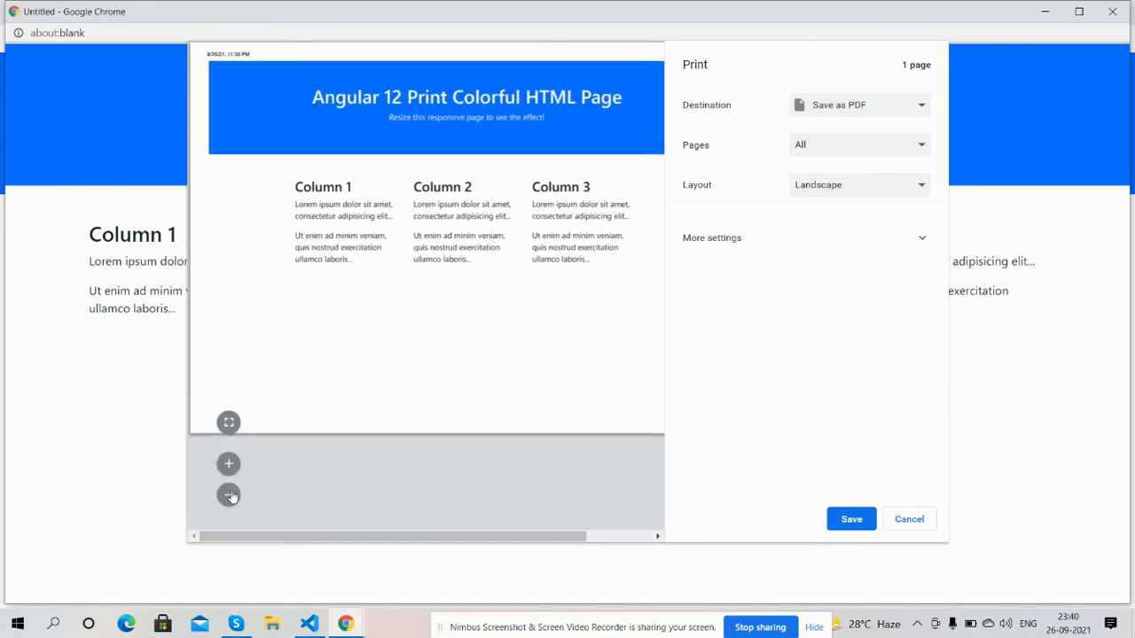
pyautogui.click(228, 495)
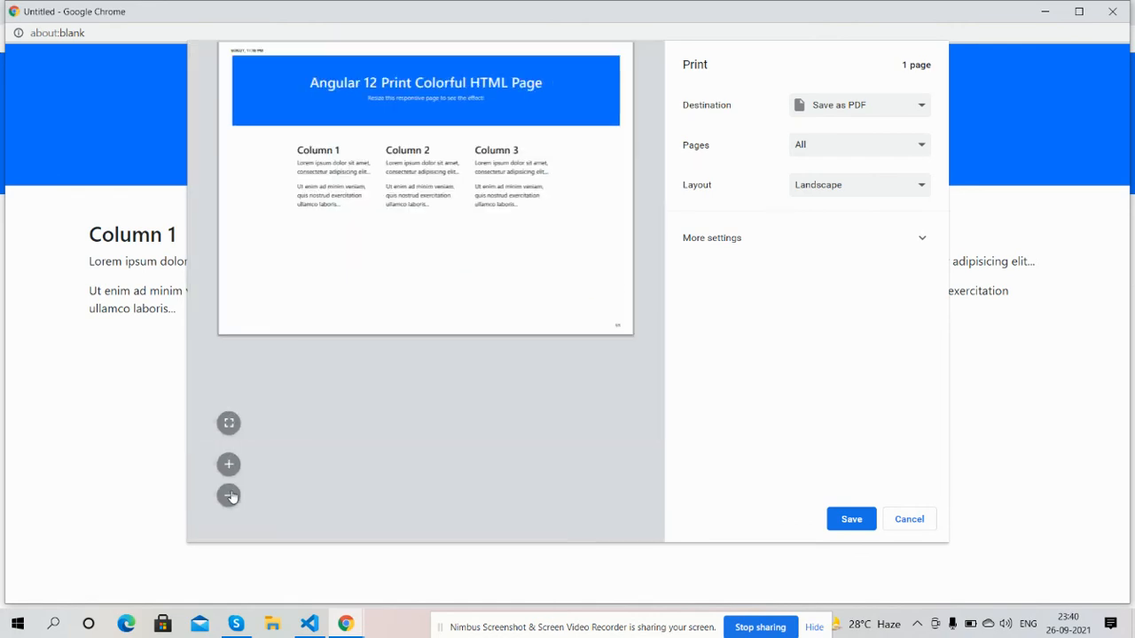
pyautogui.click(908, 518)
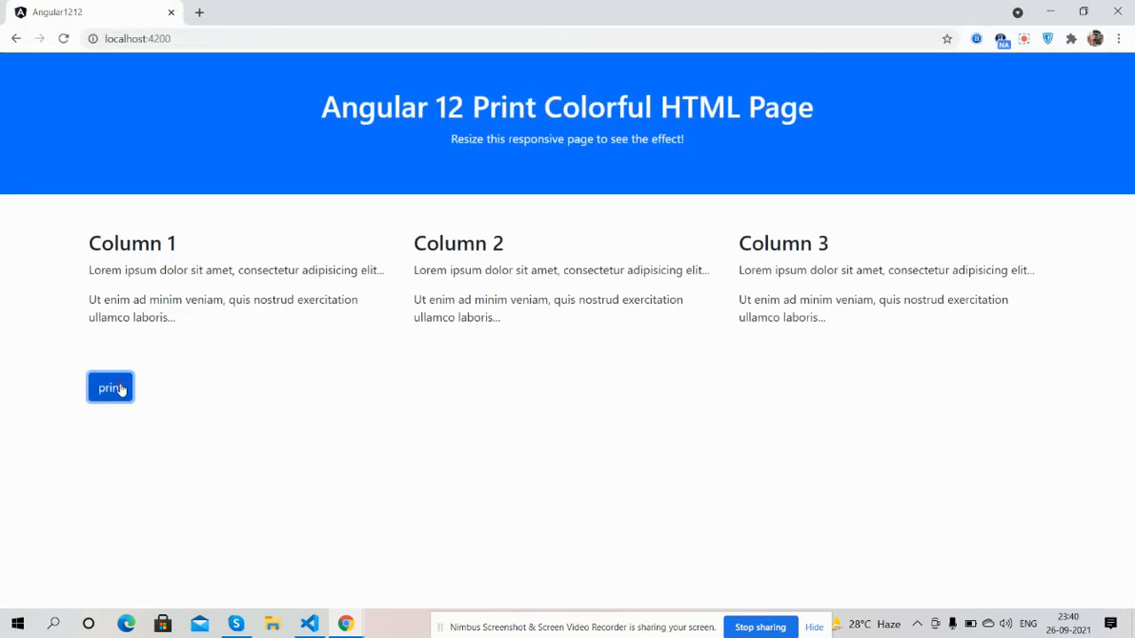
pyautogui.click(110, 387)
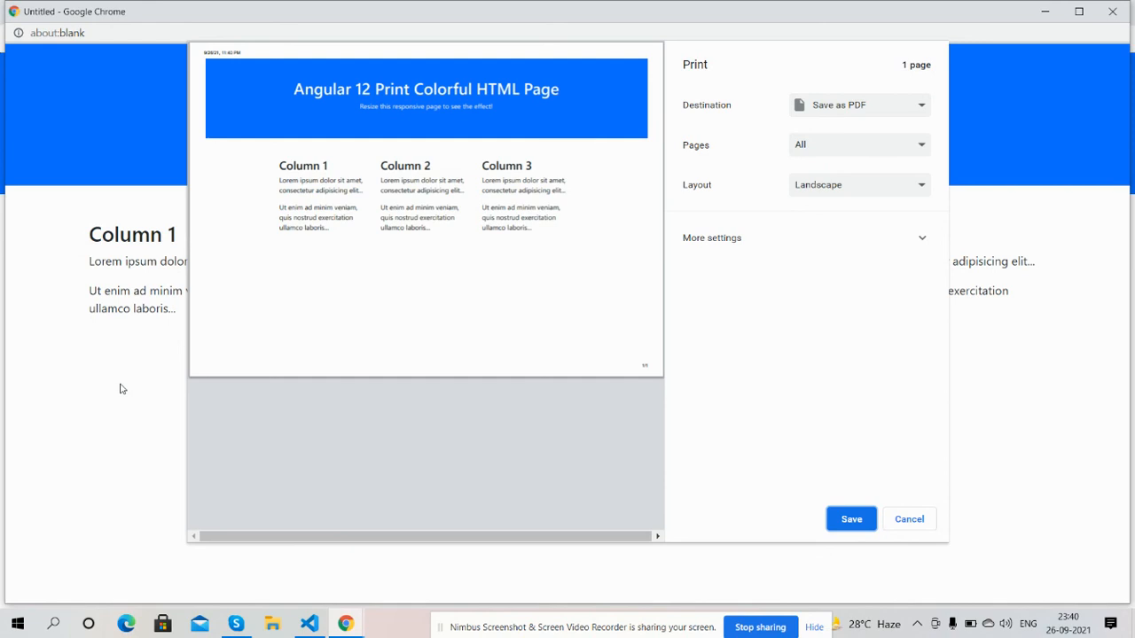
pyautogui.moveTo(149, 422)
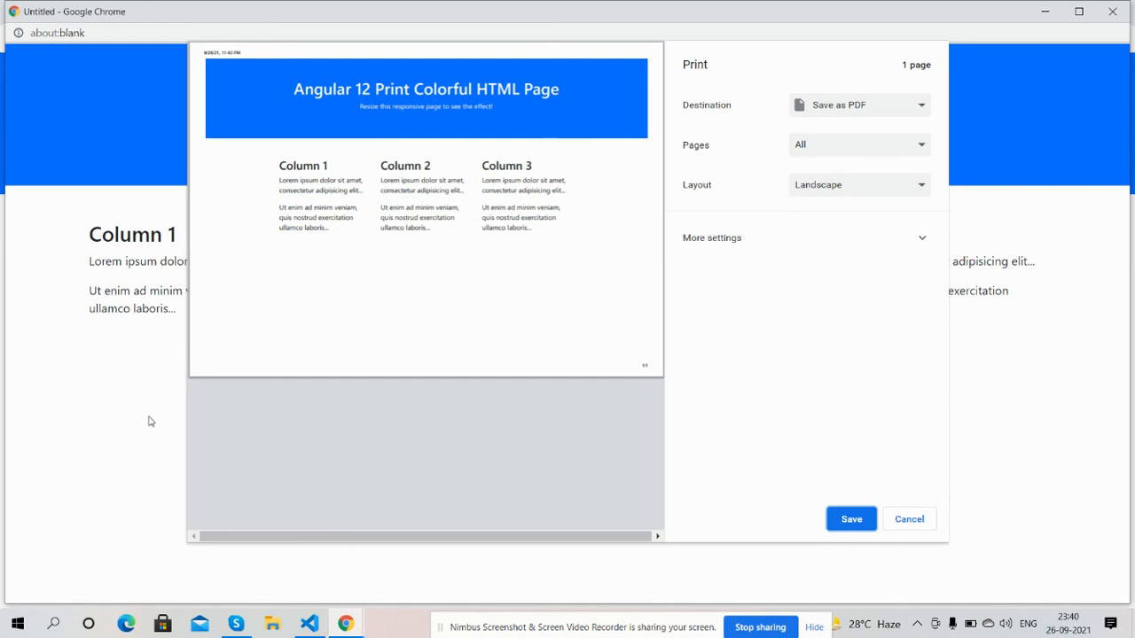